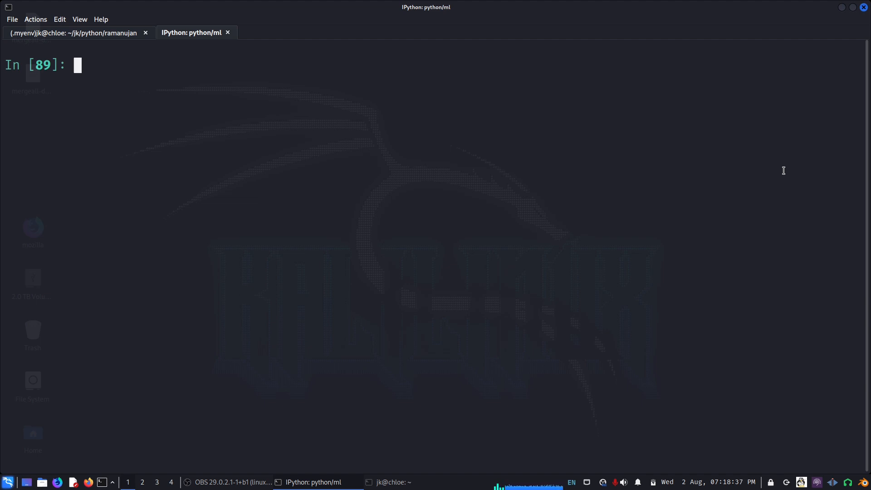
- Import RandomForestRegressor and cross_val_score, then begin a 10-fold cross_val_score call for DTR
type("from sklearn.ensemble import RandomForestRegressor")
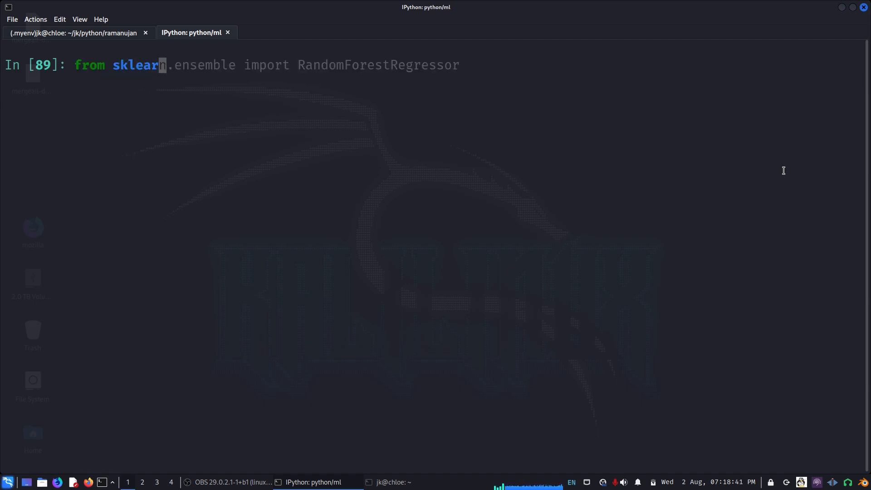
type("from sklearn.model_selection import cross_val_score")
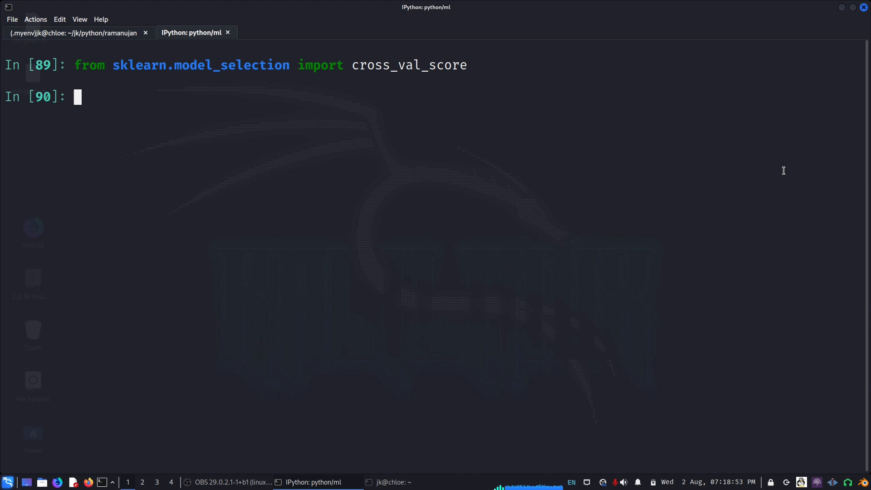
type("cross_val_score( DTR, dft, tarfull,scoring='neg_mean_squared_error', cv=10)")
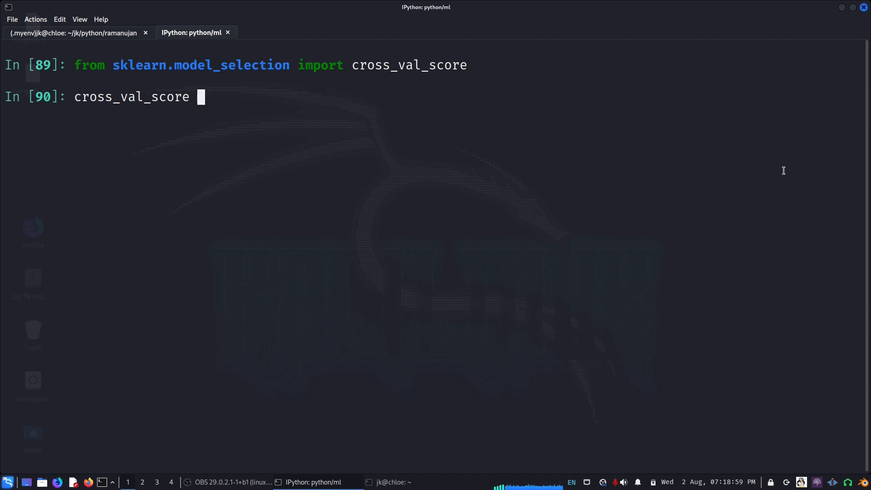
type("(")
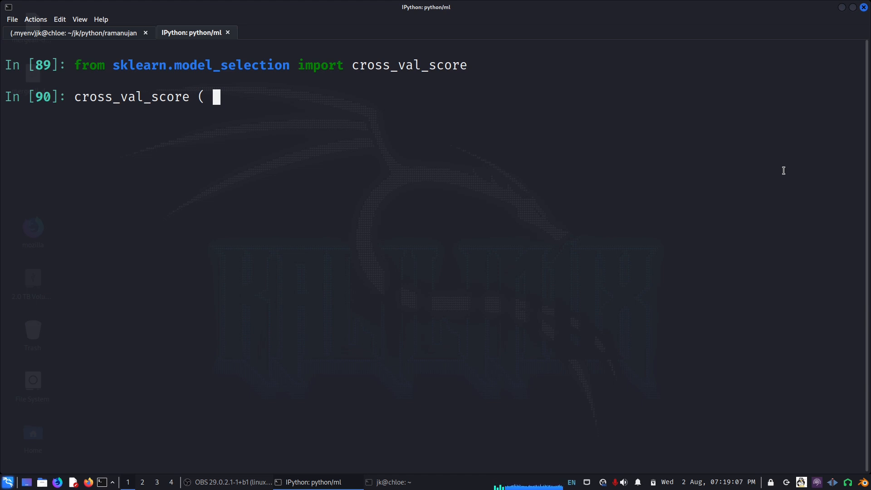
- Replace the unfinished call with DTR = DecisionTreeRegressor() and run it
type("DTR = DecisionTreeRegressor()")
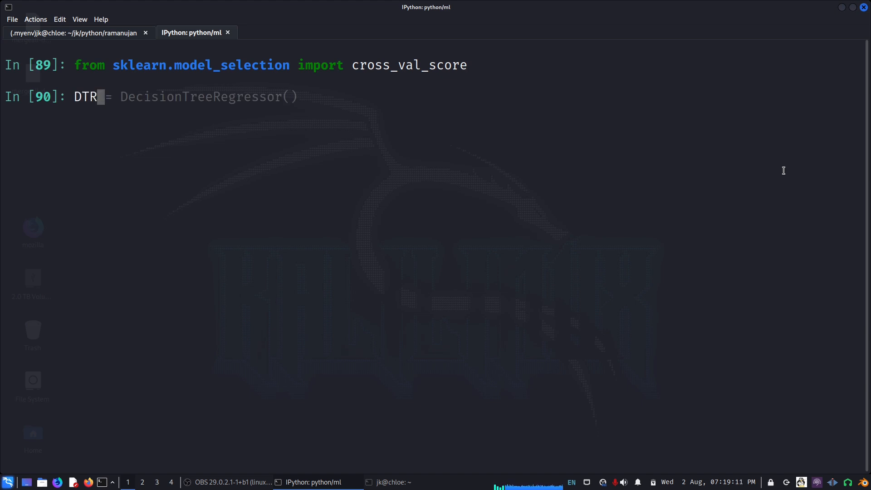
key("Return")
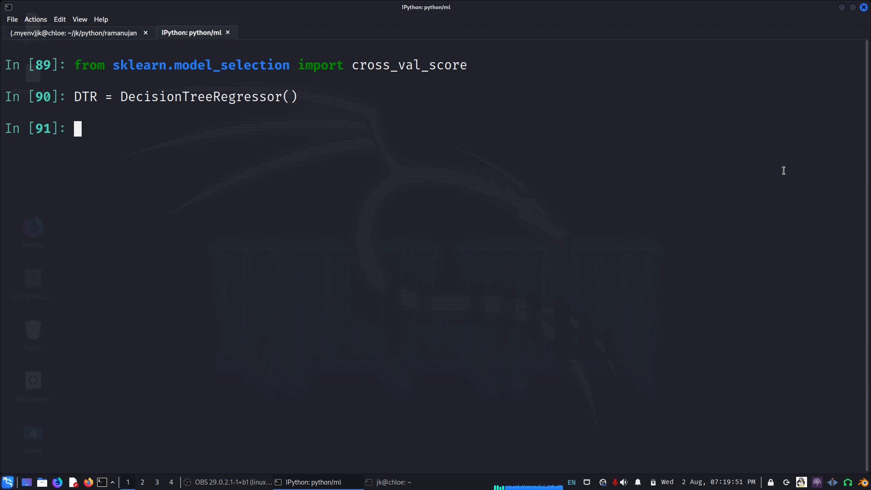
- Score DTR on dft and tarfull with neg_mean_squared_error, cv=10, into nmse_DTR
type("cross_val_score( DTR, dft, tarfull,scoring='neg_mean_squared_error', cv=10)")
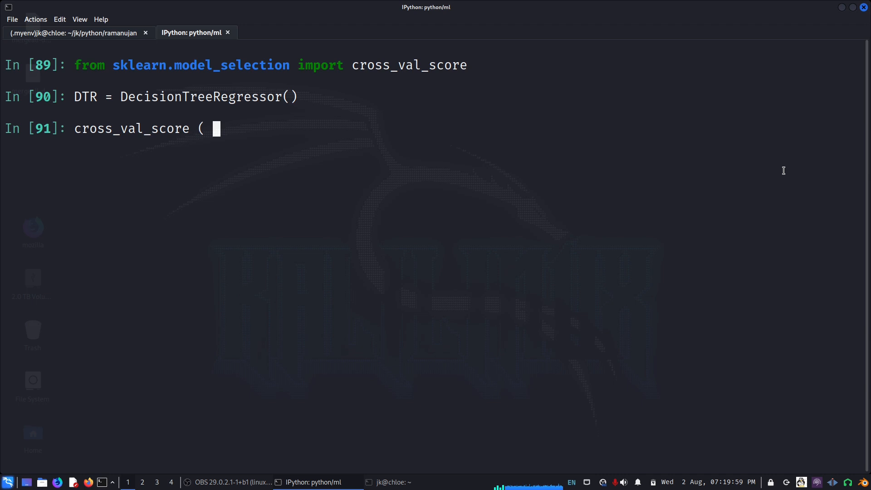
type("DTR")
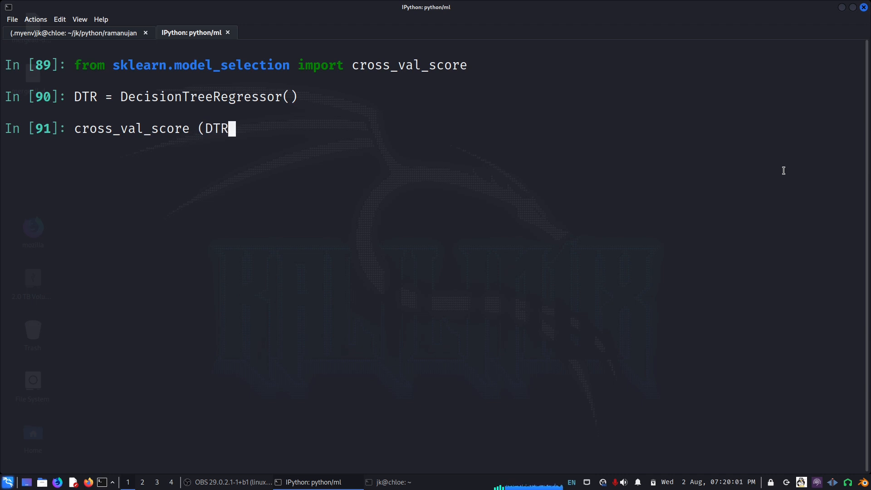
type(", dft,")
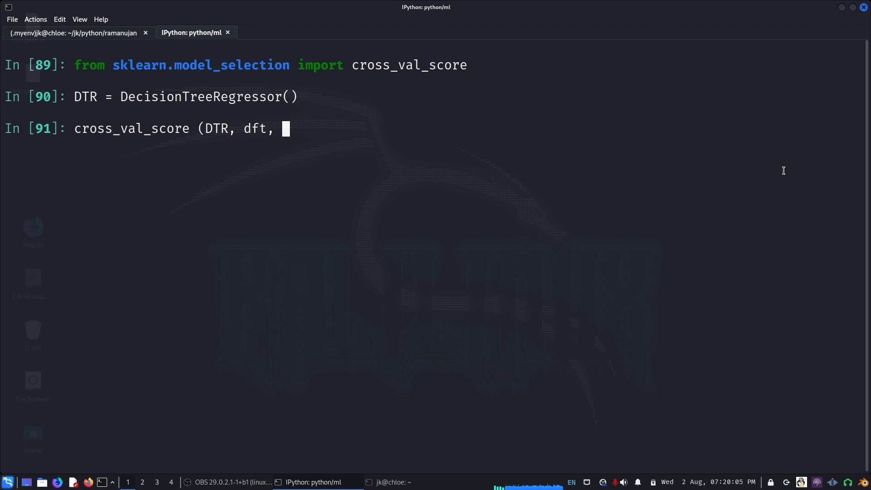
type("tar")
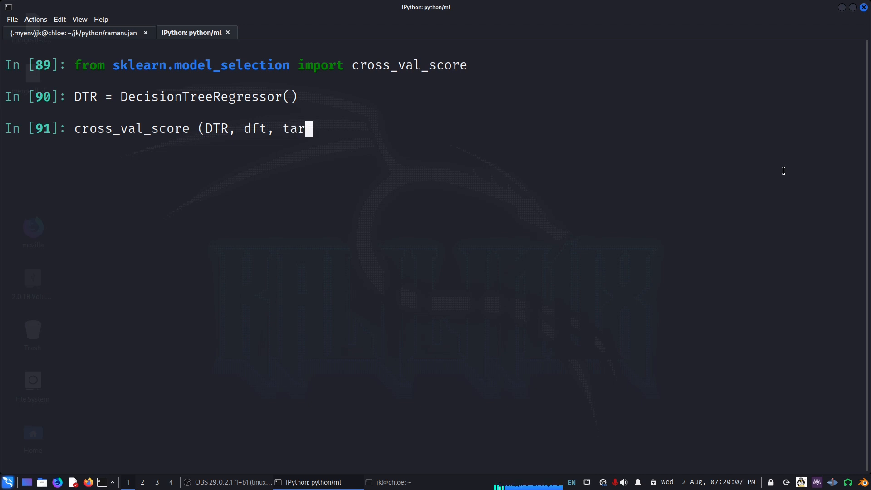
type("full,")
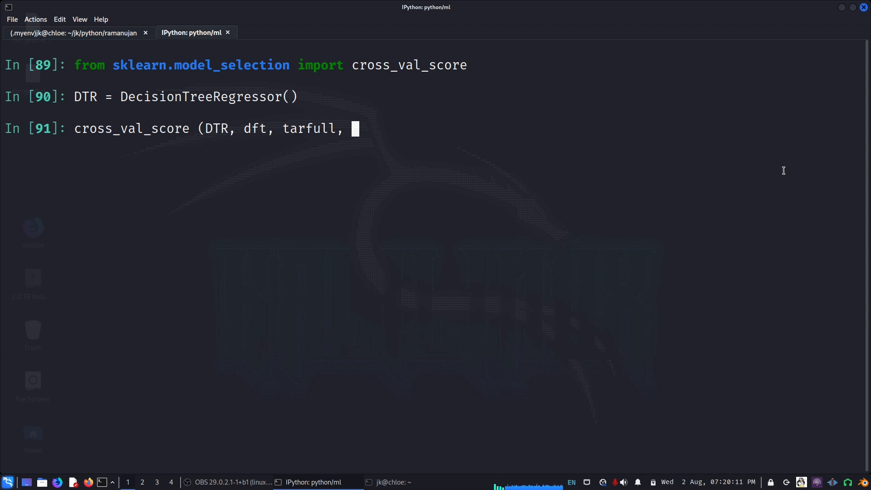
type("s")
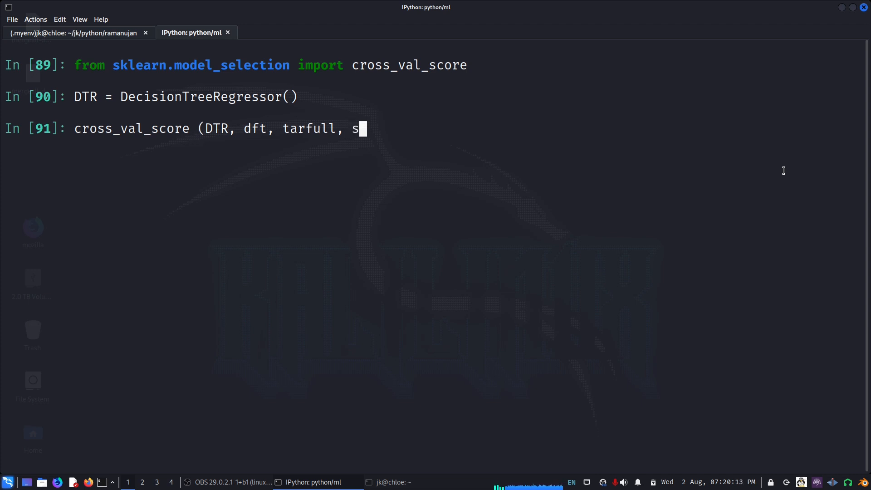
type("coring=")
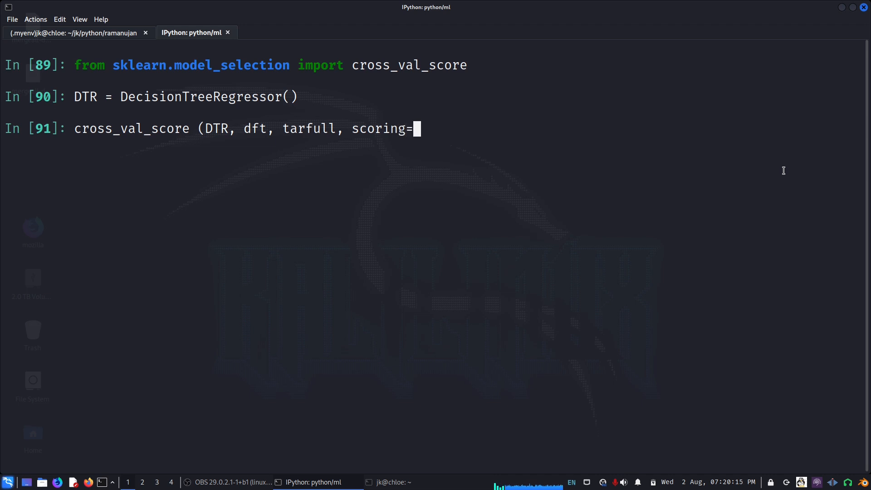
type("'neg_")
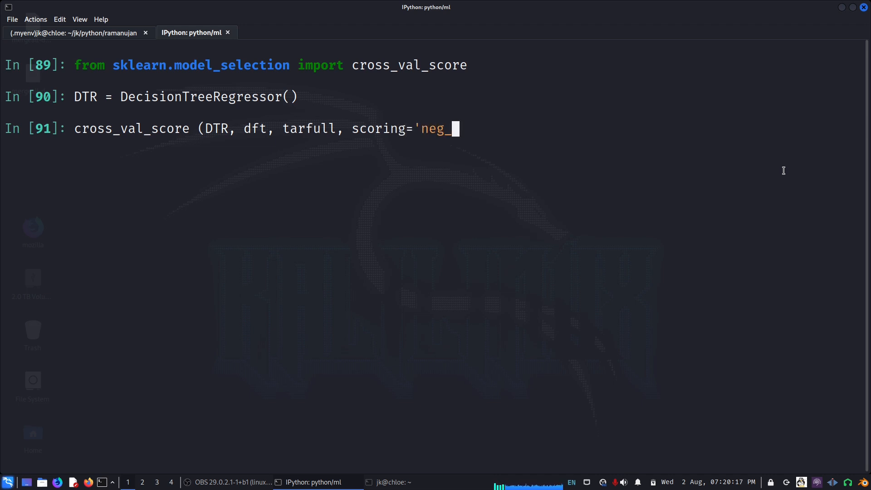
type("meanP")
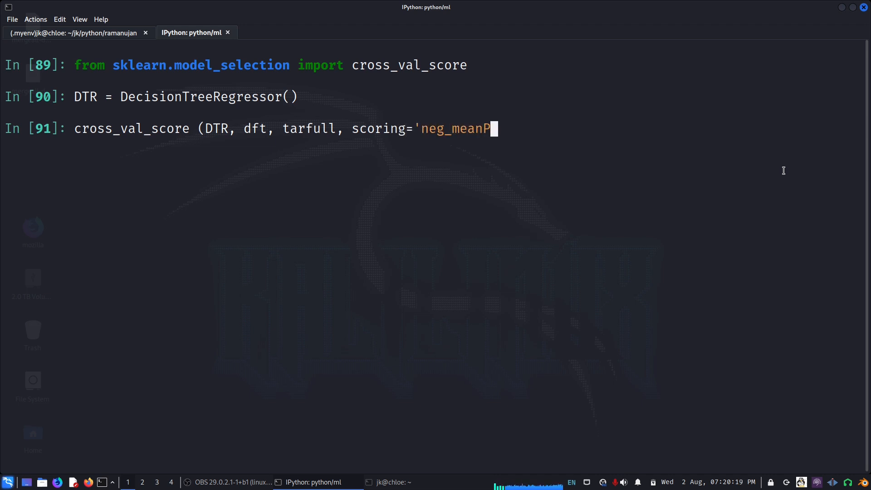
type("_squared")
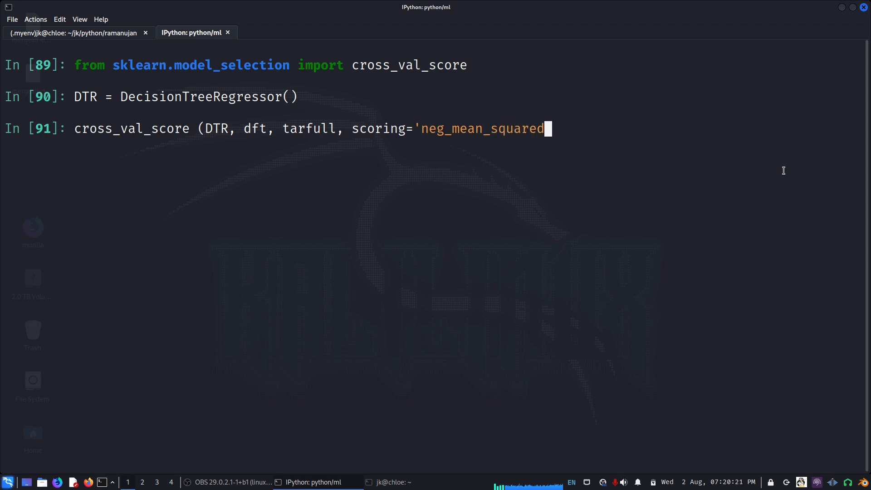
type("_error',")
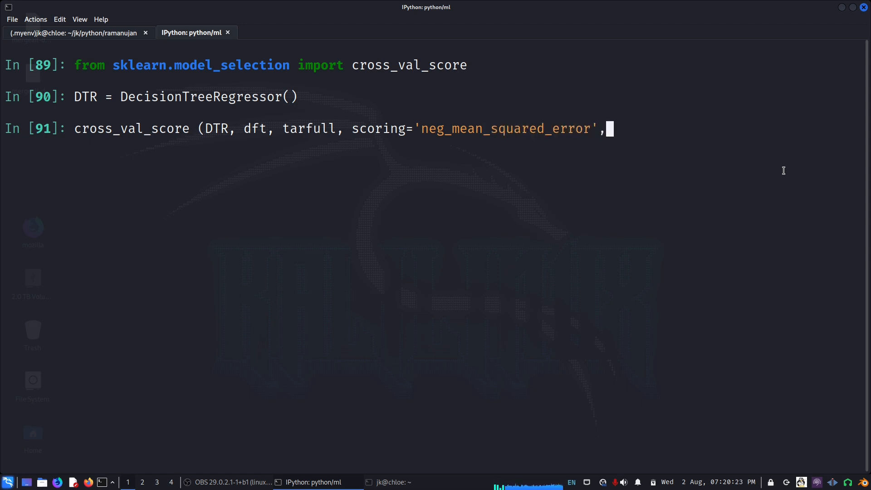
type("cv")
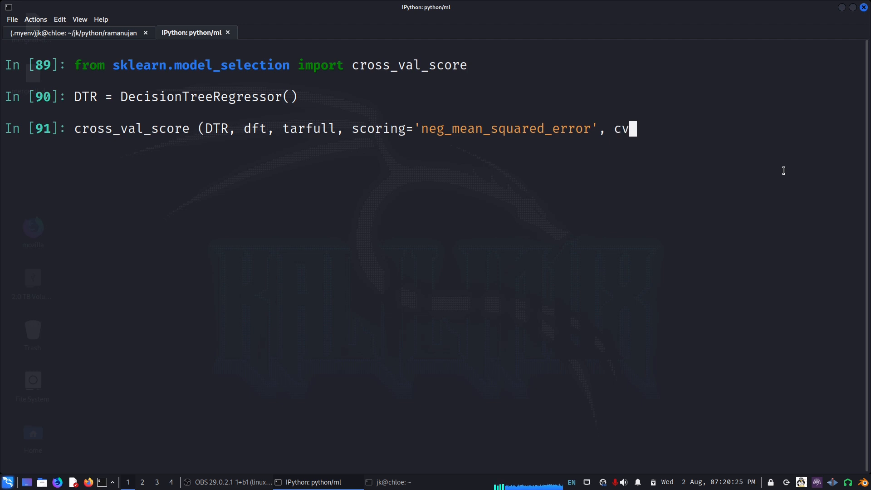
type("=10)")
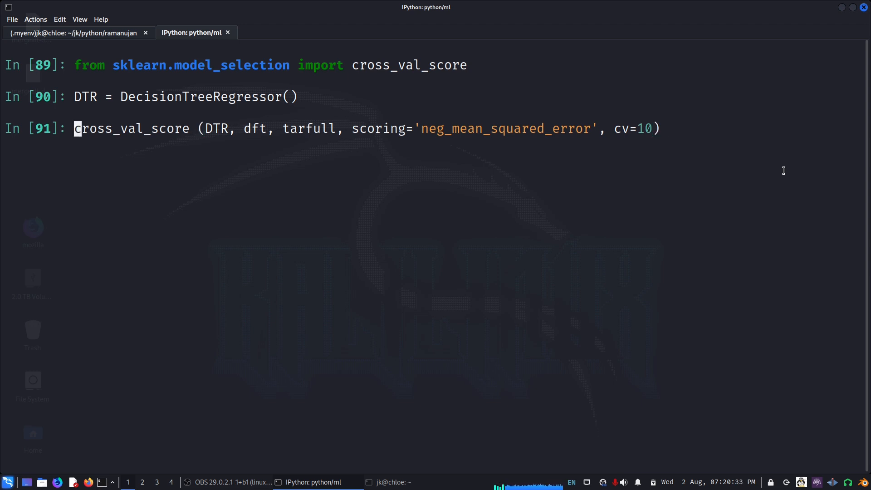
type("nmse_DTR =")
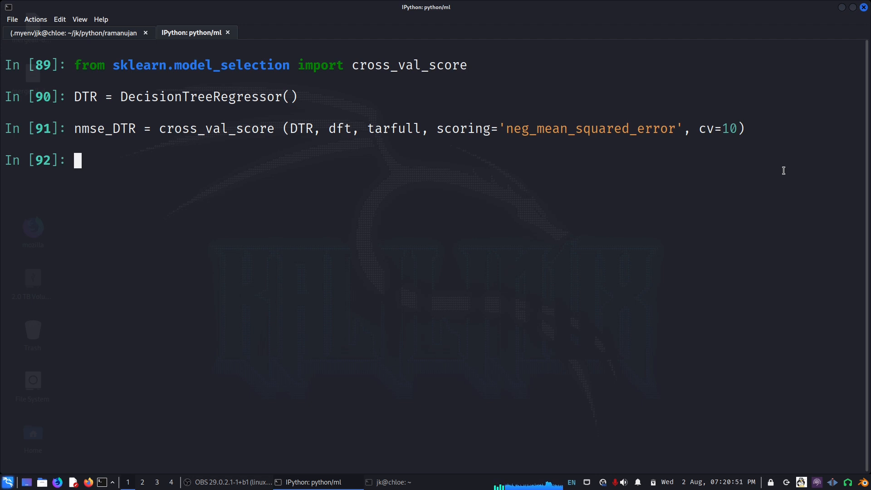
- Define helper f returning mean and std, and apply it to rmse_DTR (about 68488.9, 3078.1)
type("rmse_RFR = np.sqrt(-nmse_RFR)")
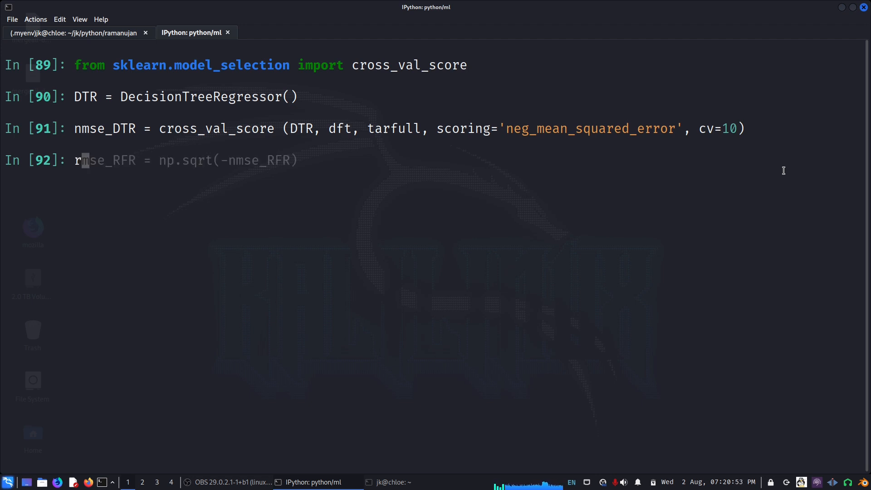
type("rmse_DTR.mean(), rmse_DTR.std()")
type("mse_DTR = np.sqrt(-nmse")
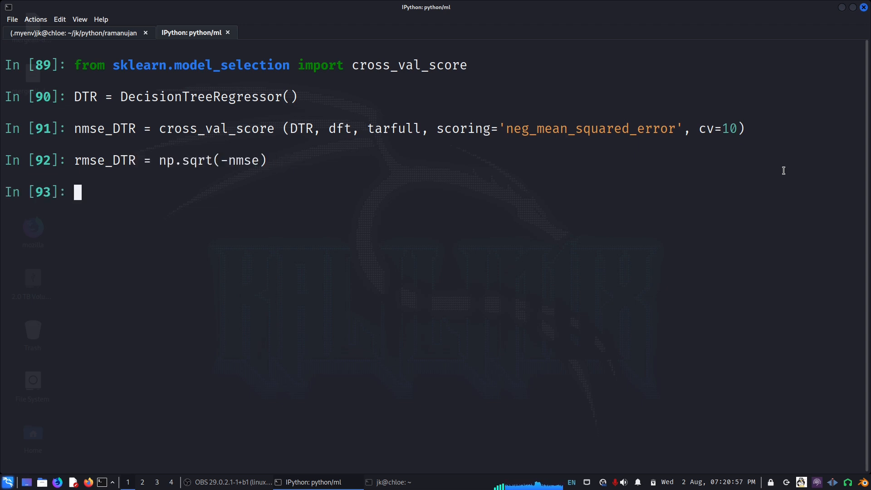
type("f = lambda x: (x.mean(), x.std())")
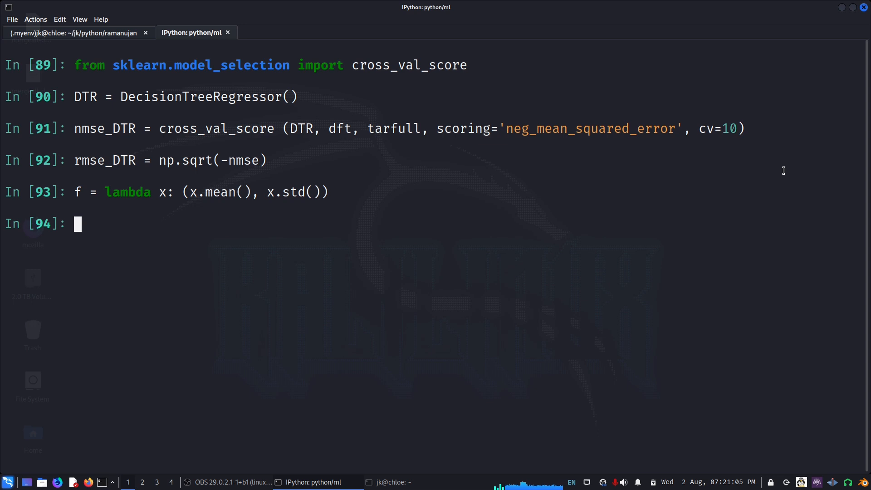
type("f(rmse_RFR)")
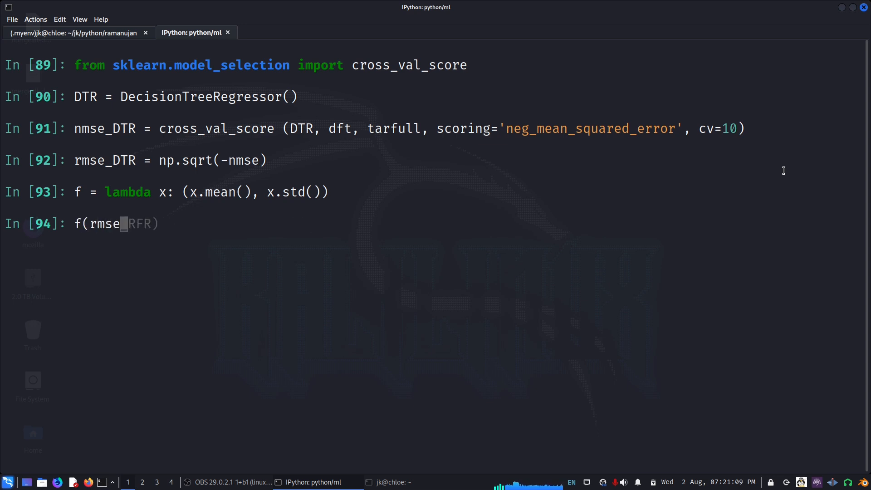
type("_d")
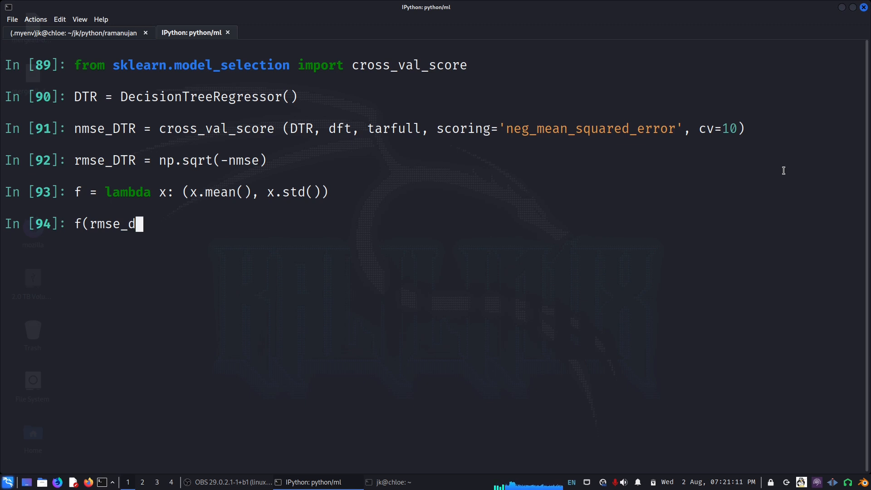
type("TR)")
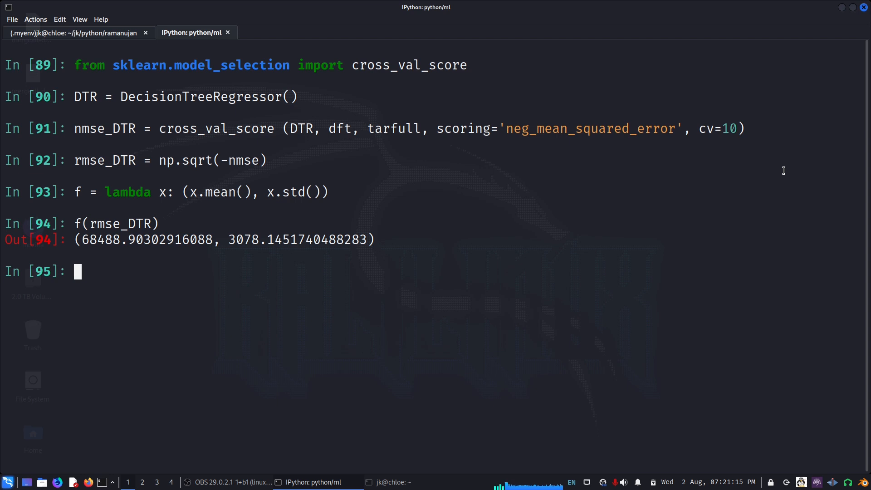
mouse_move(362, 302)
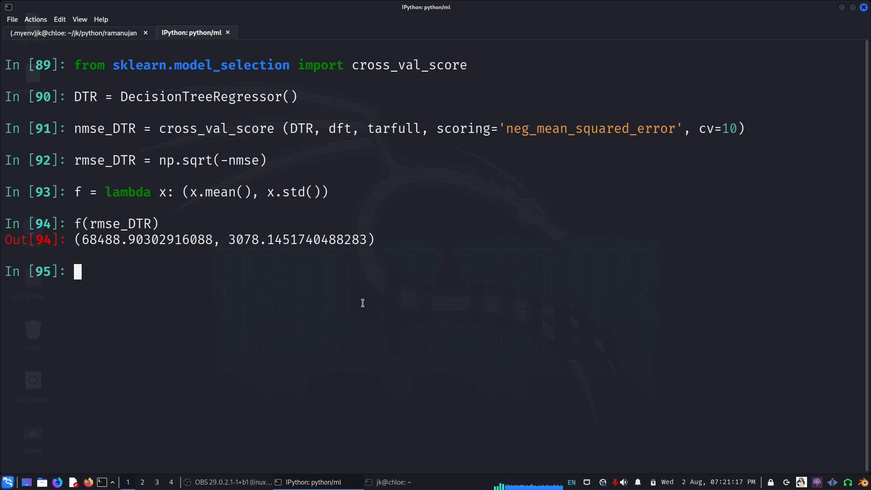
mouse_move(265, 223)
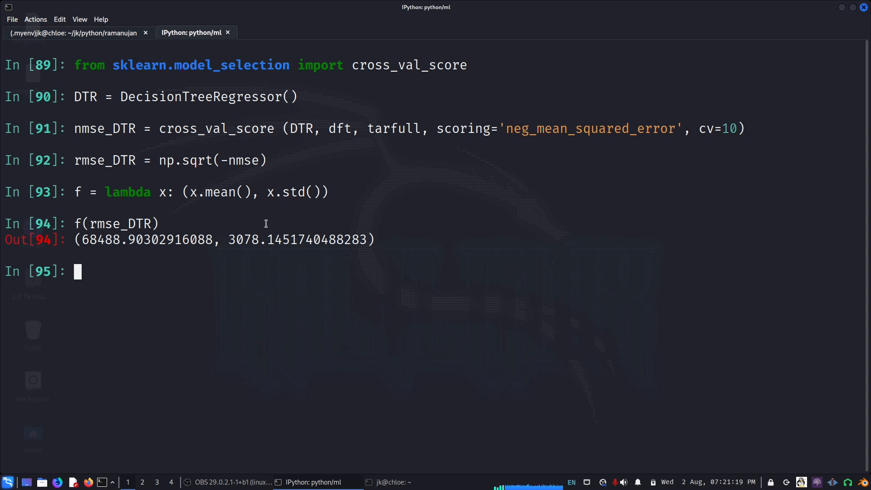
mouse_move(100, 245)
type("r")
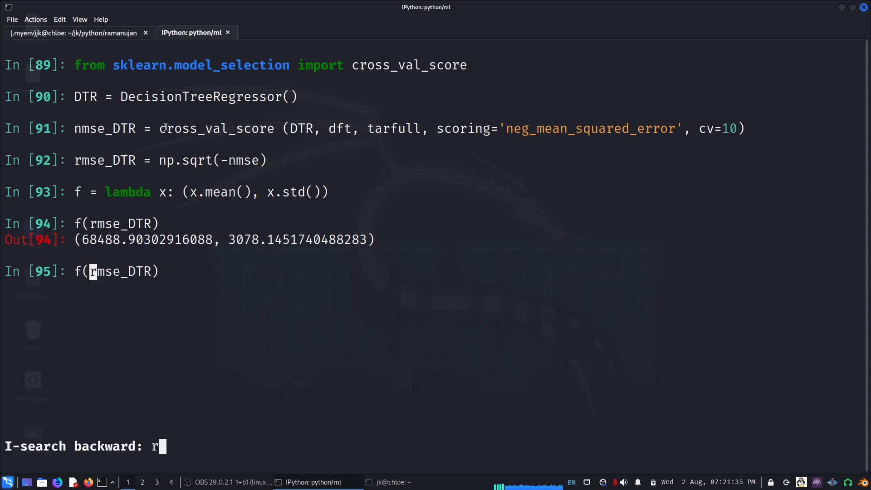
- Cross-validate LR = LinearRegression() and get its RMSE summary (about 68968.0 ± 1788.1)
type("nmse_LR = cross_val_score (LR, dft, tarfull, scoring='neg_mean_squared_error', cv=10")
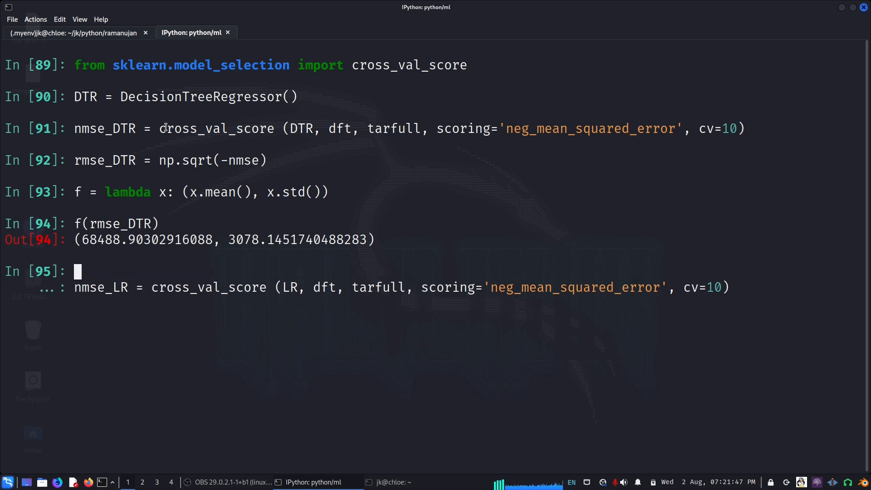
type("LR = LinearRegression()")
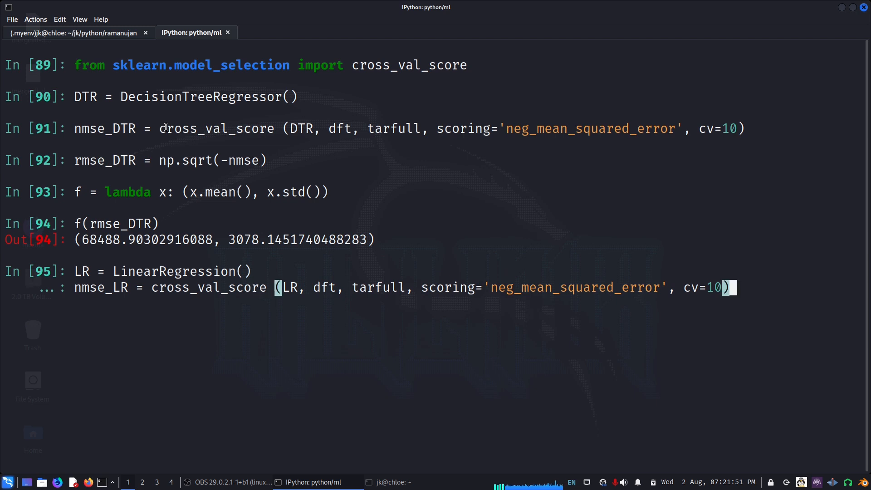
key("Enter")
type("f(rmse_")
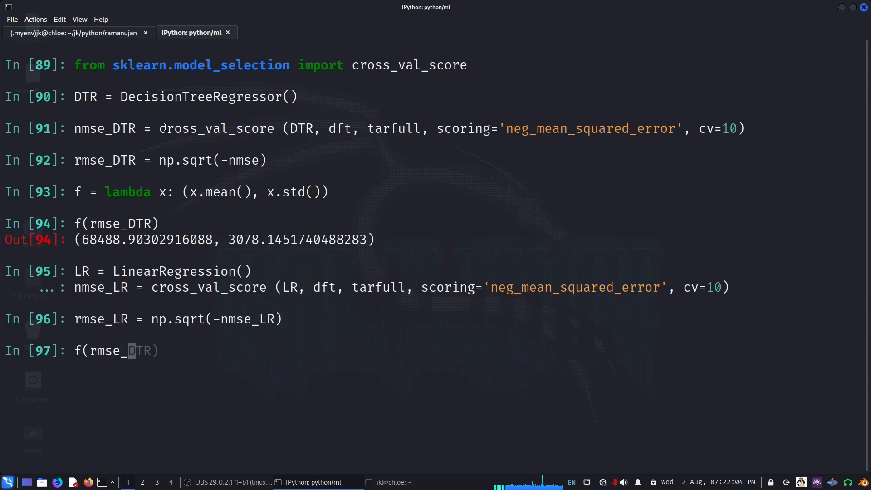
type("LR)")
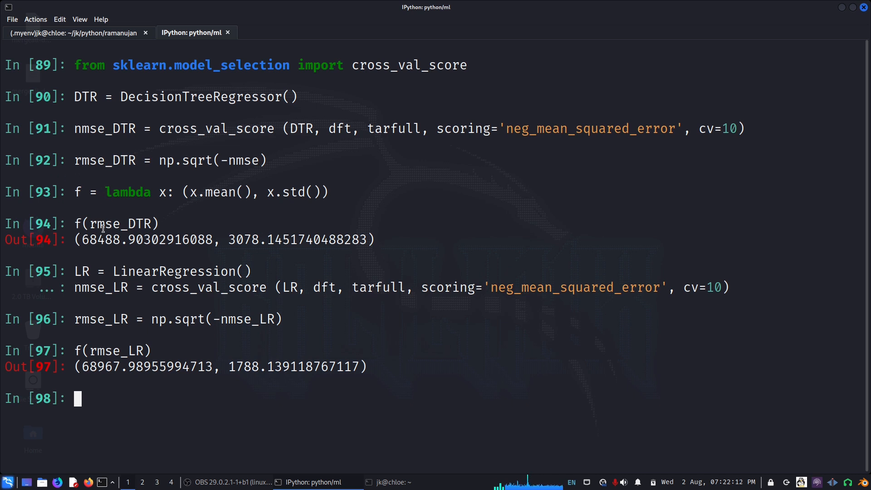
- Select the decision tree's RMSE mean and spread in the Out[94] output
left_click_drag(83, 240, 365, 240)
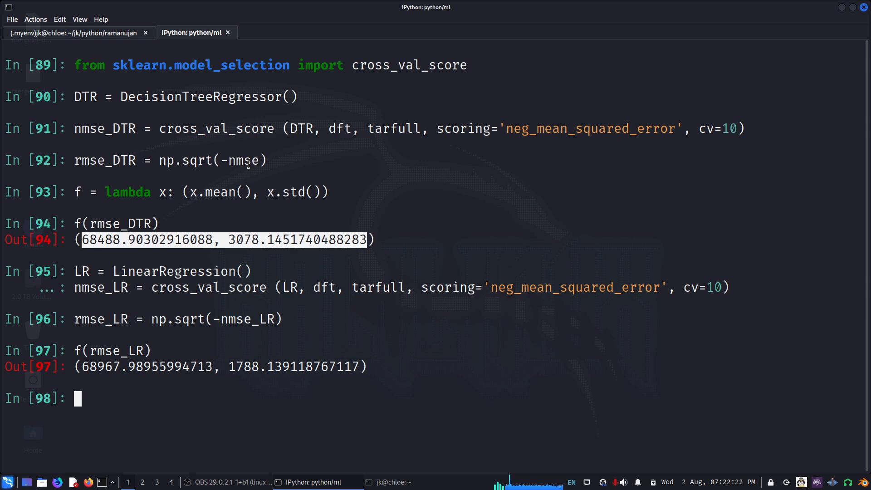
mouse_move(213, 328)
type("from sklearn.e")
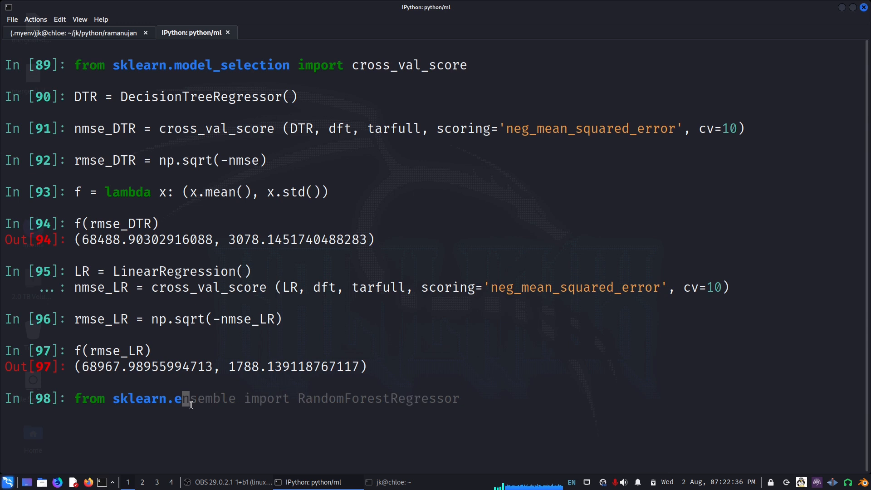
- Import RandomForestRegressor, create RFR = RandomForestRegressor(), and recall the cross-validation line
key("Return")
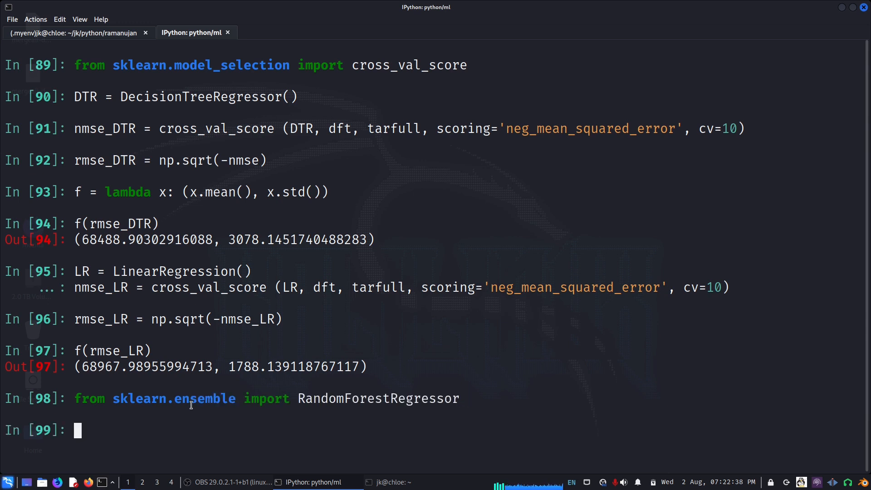
type("rF")
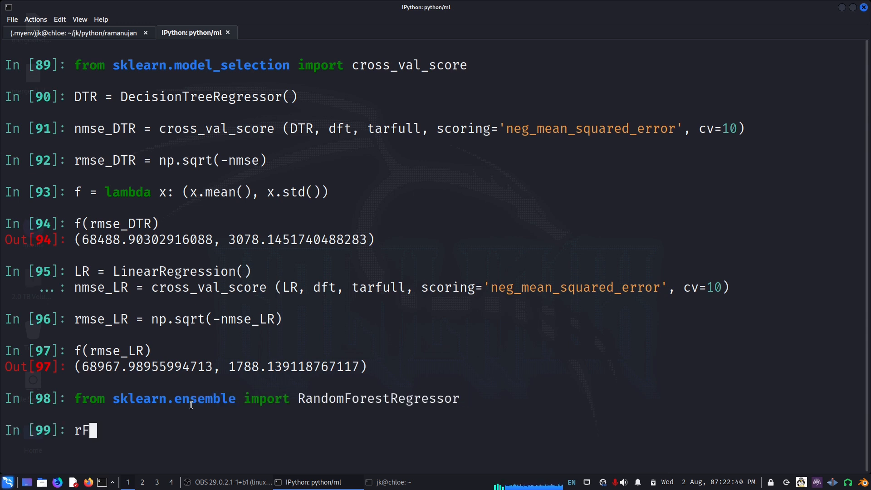
type("FR = RandomForestRegressor()")
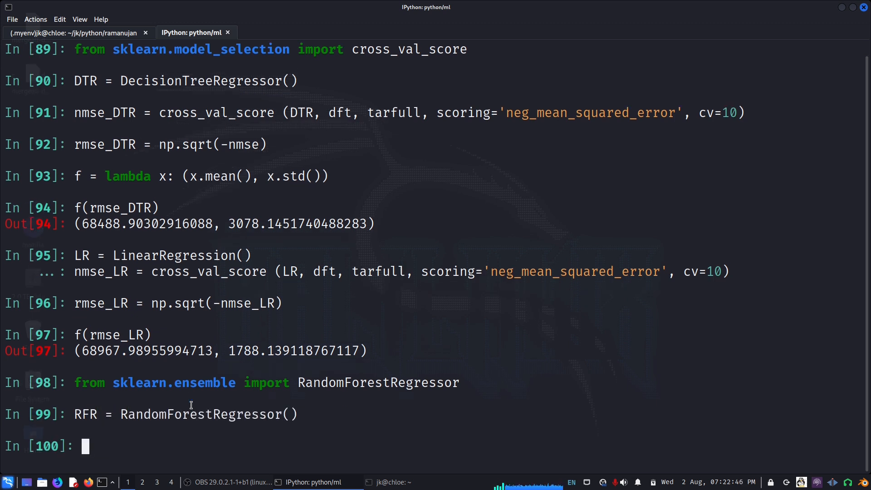
key("ctrl+r")
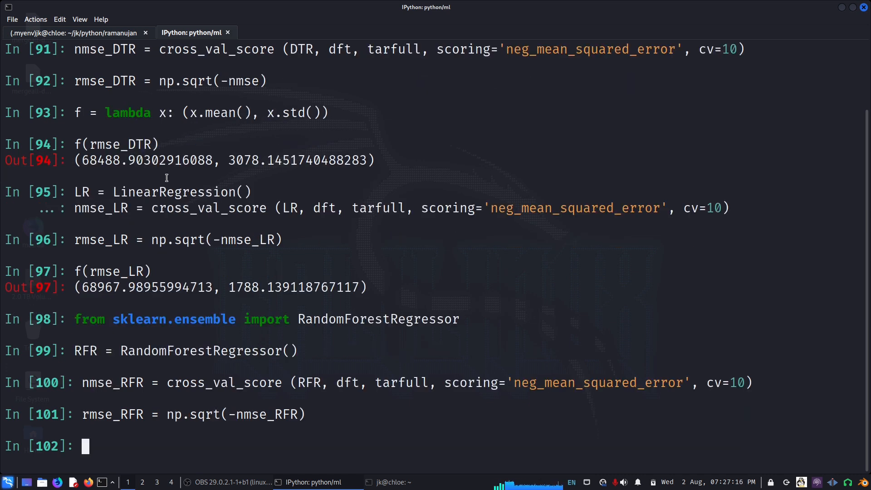
- Show f(rmse_RFR) (about 49,433 ± 2,126), then recompute and show rmse_DTR (about 68,649 ± 2,860)
type("f(rmse_LR)")
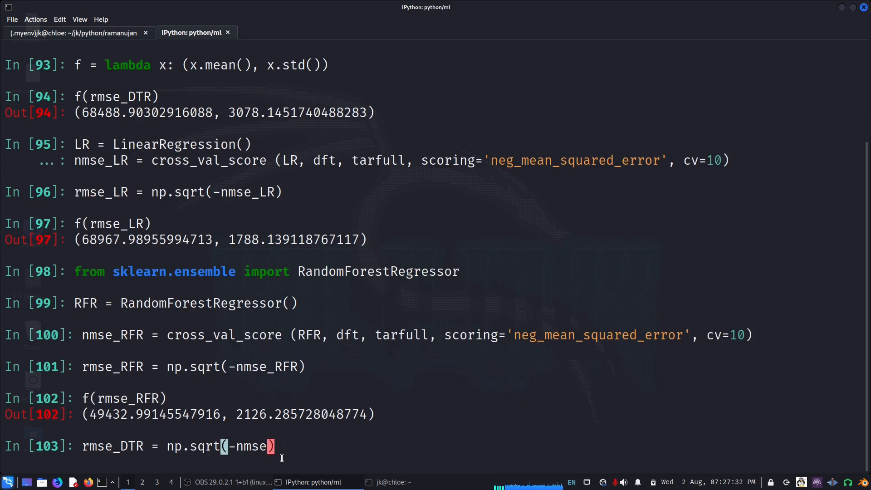
type("_DTR")
type("f(rmse_d")
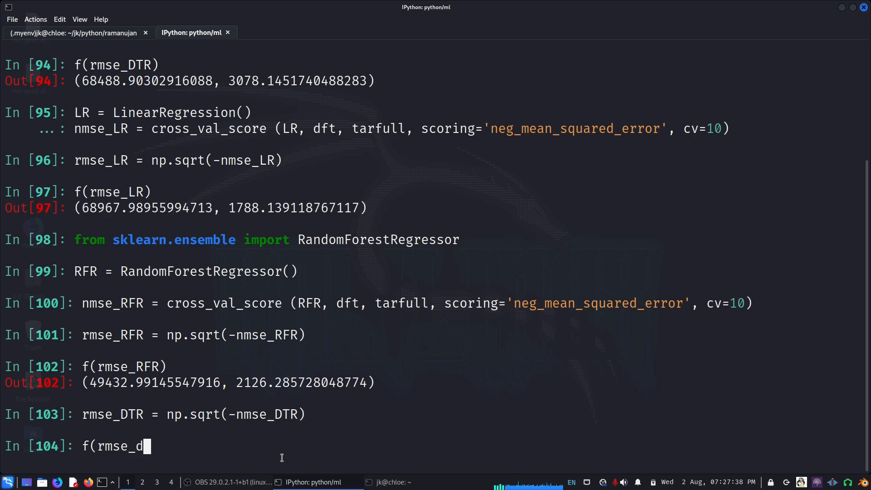
type("TR)")
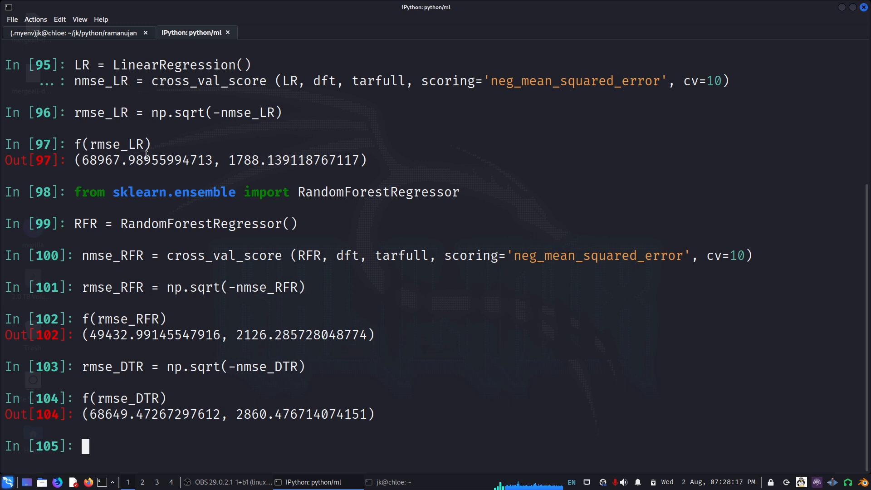
- Import shelve, store rmse_RFR under 'rmse_RFR' in myshelve, and close the database
type("import shelve")
type("db = shelve.open('myshelve")
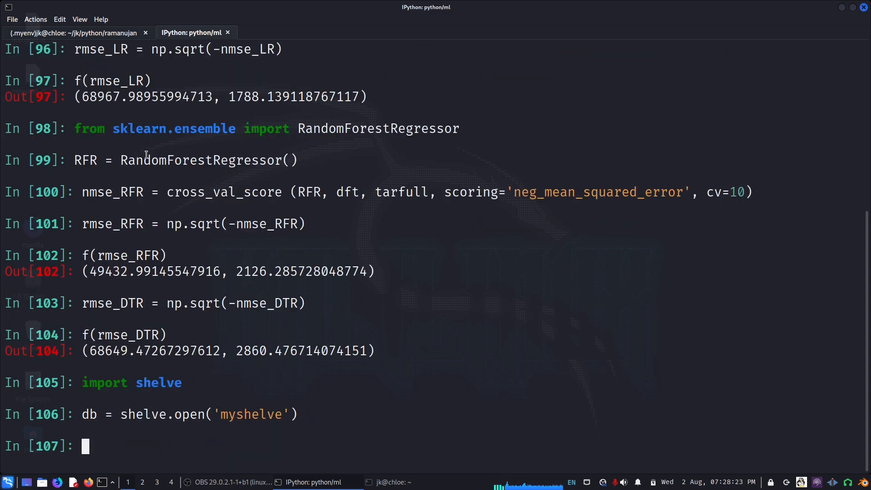
type("db['rmse_RFR'] = rmse_RFR")
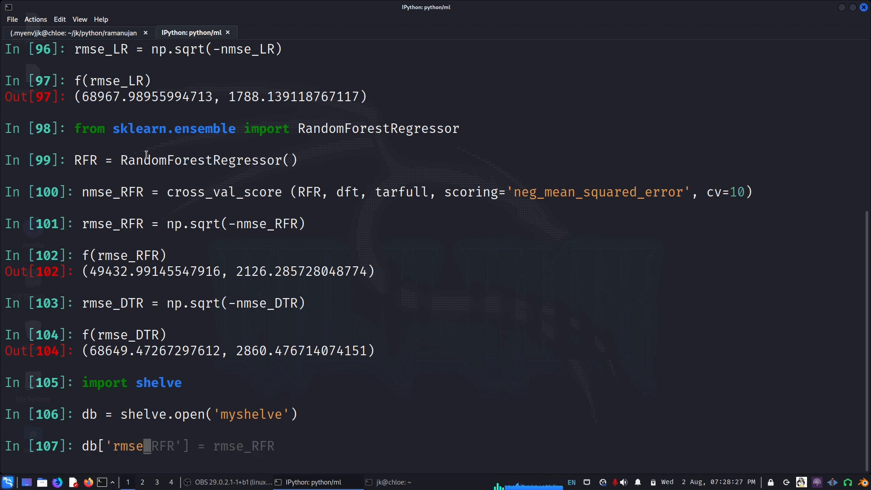
key("Return")
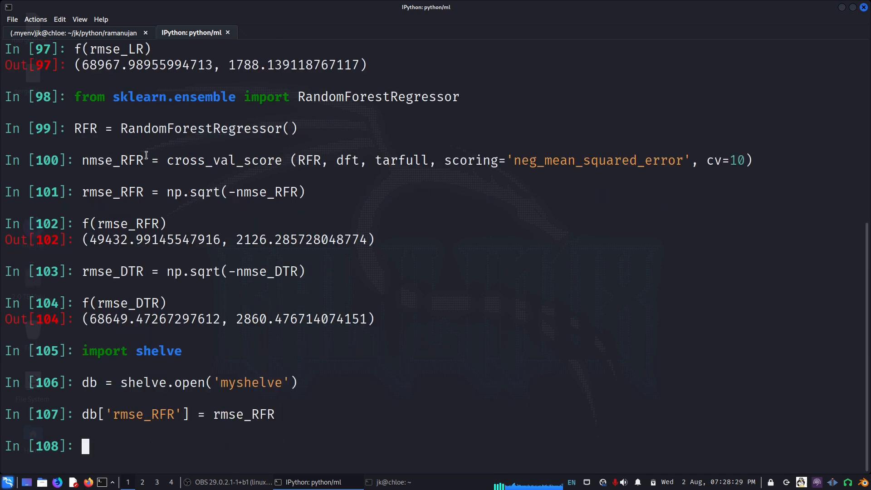
type("db.close()")
type("db1")
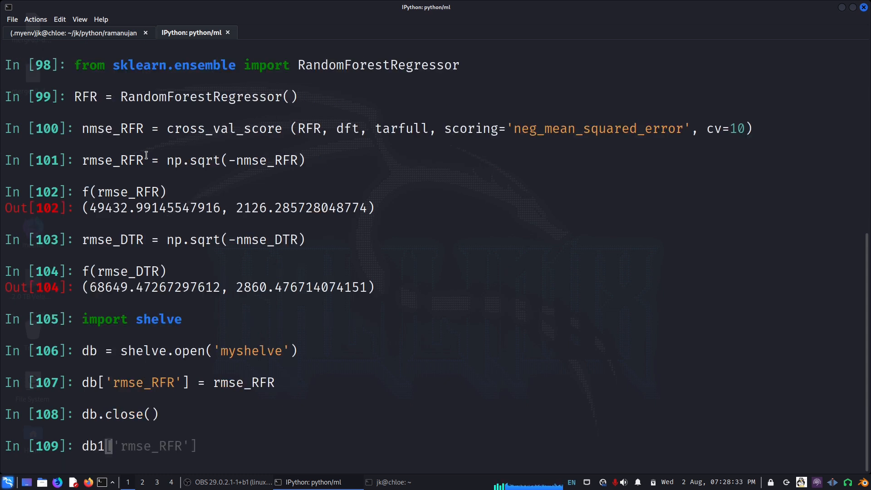
- Reopen 'myshelve' as db1 to read back the stored rmse_RFR array
type("= shelve.open('myshelve')")
type("db1['rmse_RFR']")
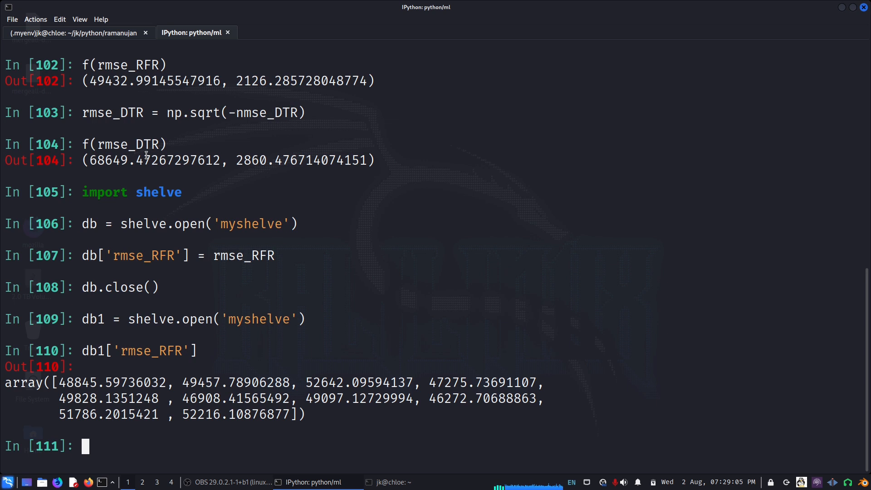
mouse_move(182, 197)
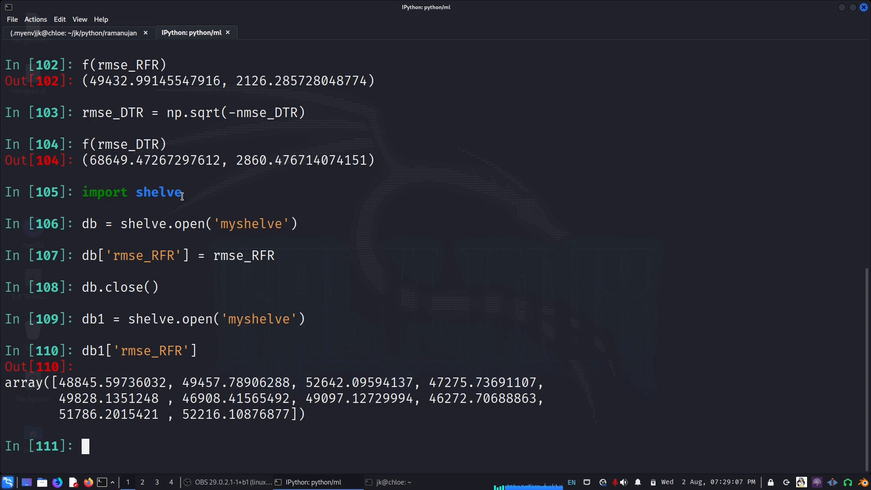
mouse_move(170, 223)
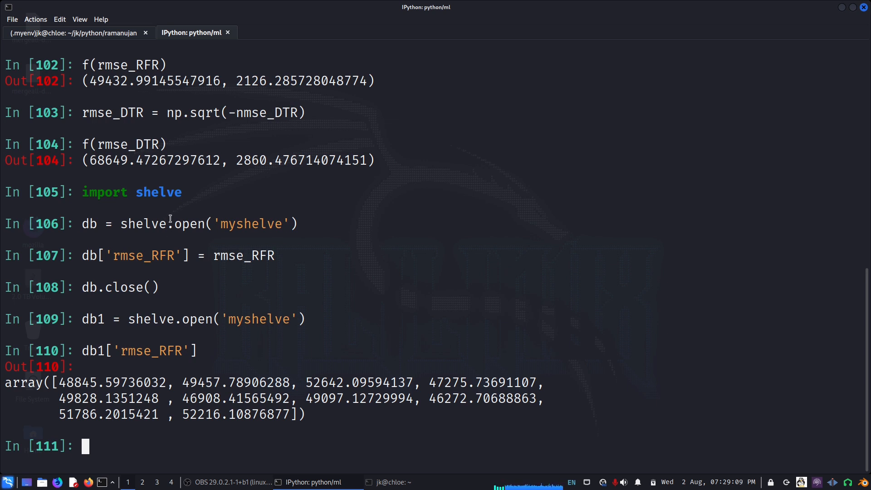